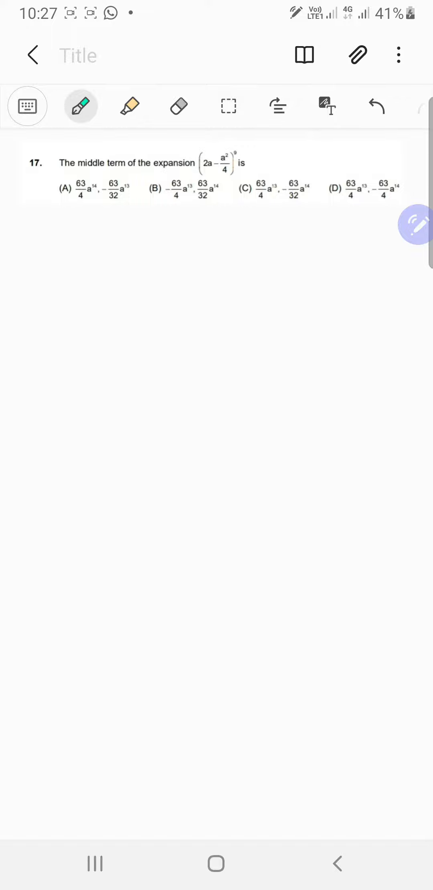
Handwrite 9C4(2a)^5(−a²/4)^4, then = (9×8×7×6)/(4×3×2) with common factors cancelled
left_click_drag(85, 249, 142, 284)
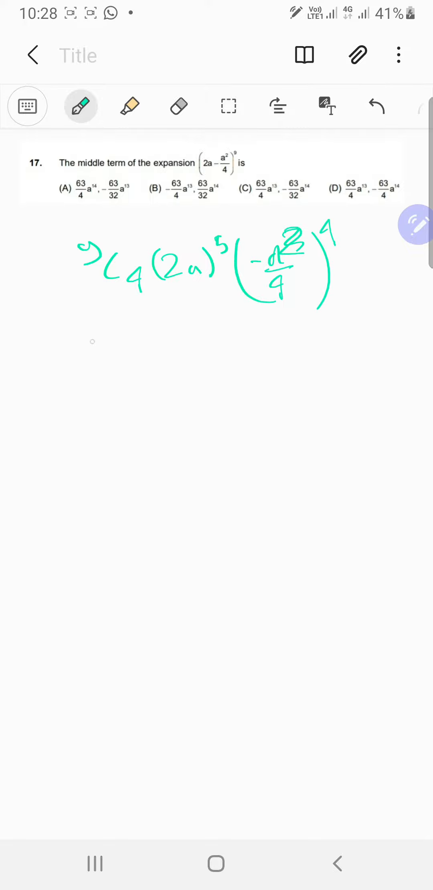
left_click_drag(42, 363, 62, 361)
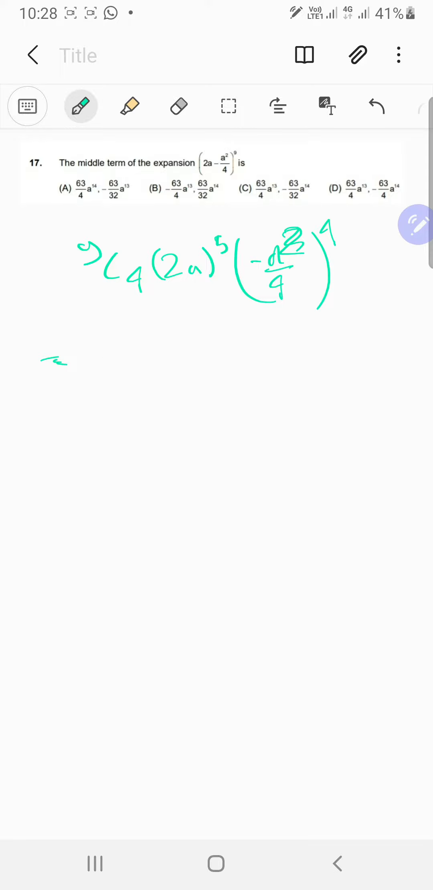
left_click_drag(119, 364, 154, 369)
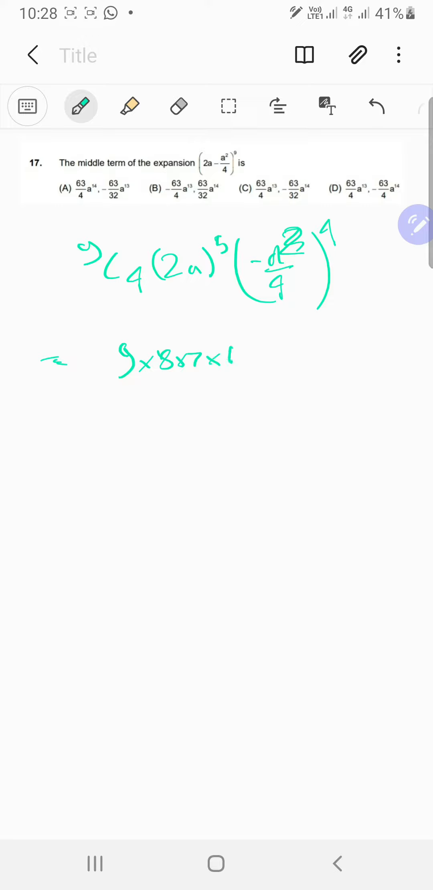
left_click_drag(119, 389, 227, 389)
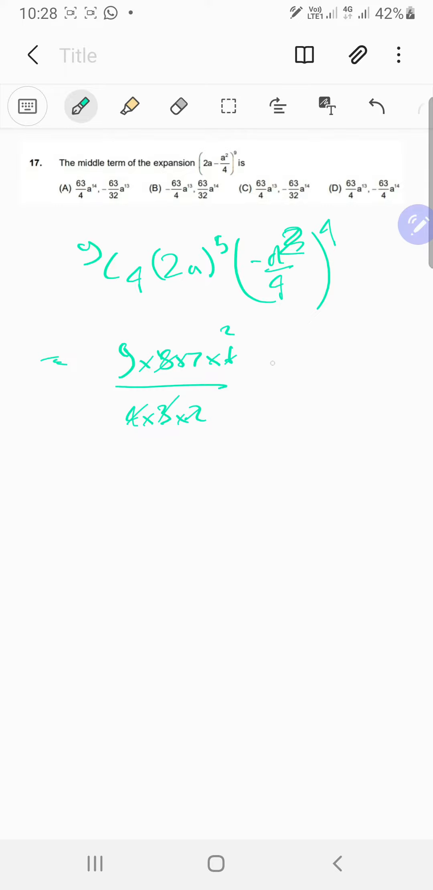
Write 2^5 a^5 a^8 over 2^8 and cancel the powers of 2
left_click_drag(278, 363, 290, 358)
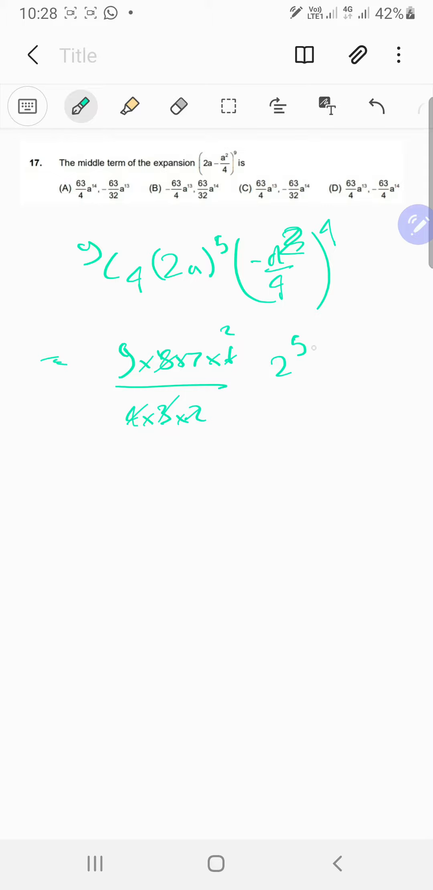
left_click_drag(335, 374, 358, 352)
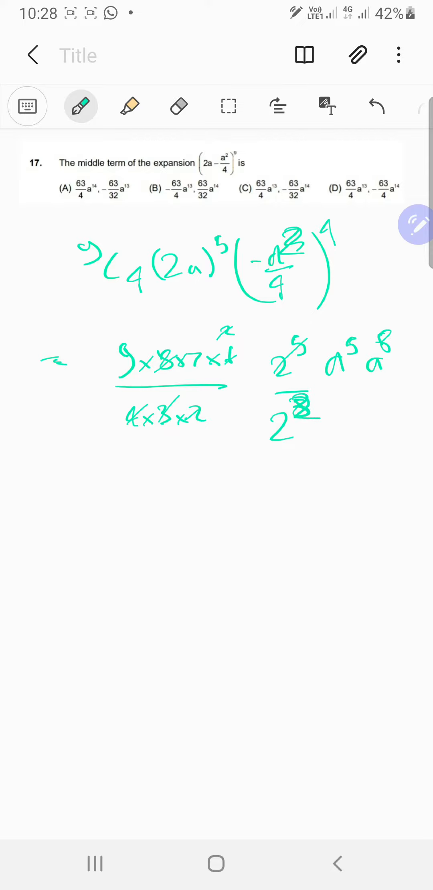
Write the simplified first middle term 63/4 a^13 on the next line
left_click_drag(101, 516, 165, 516)
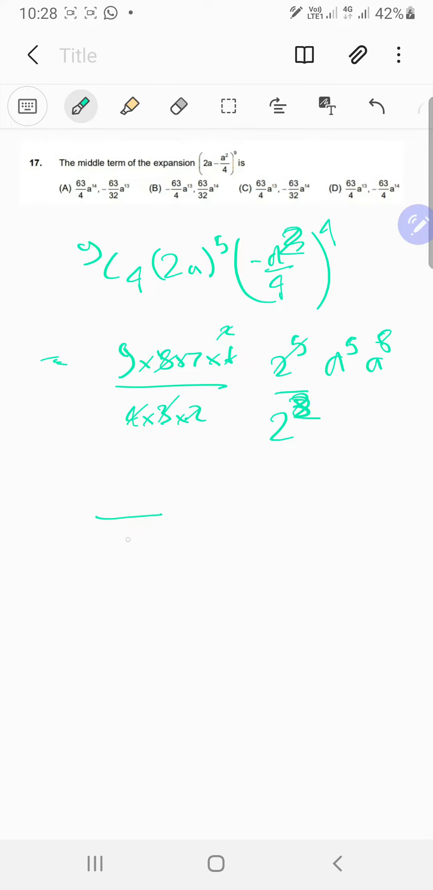
left_click_drag(122, 545, 139, 545)
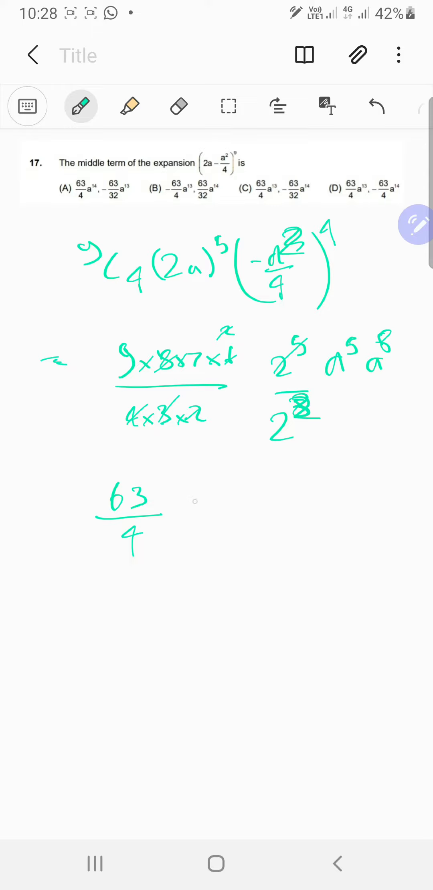
left_click_drag(176, 517, 193, 528)
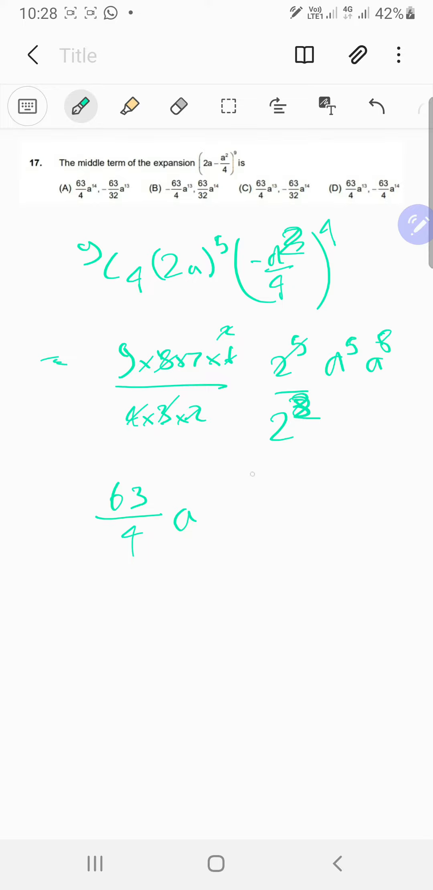
left_click_drag(193, 505, 207, 502)
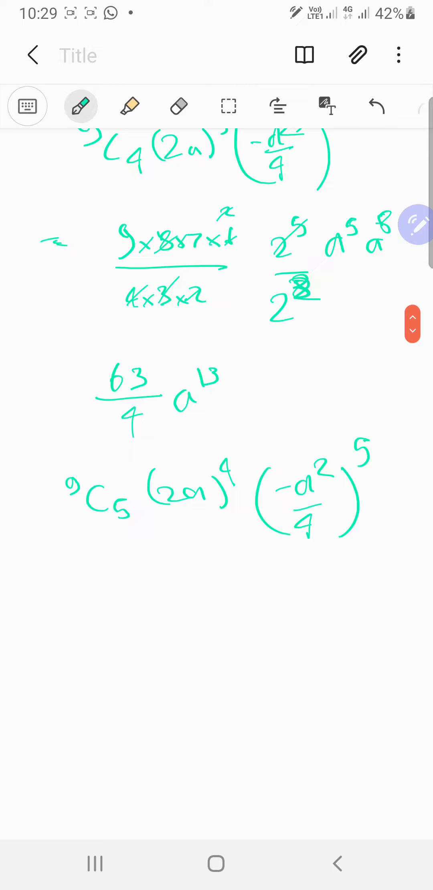
Handwrite = 9×7×2 × 2^4/2^10 a^14 for the second middle term
left_click_drag(43, 596, 74, 595)
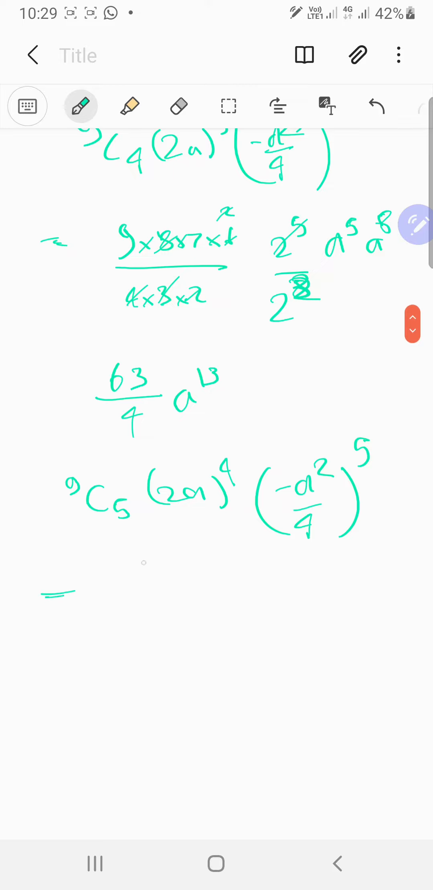
left_click_drag(105, 602, 170, 605)
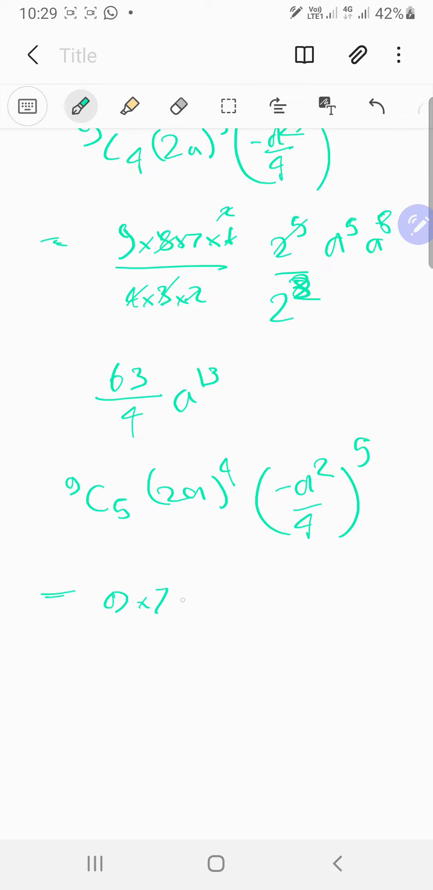
left_click_drag(181, 602, 210, 607)
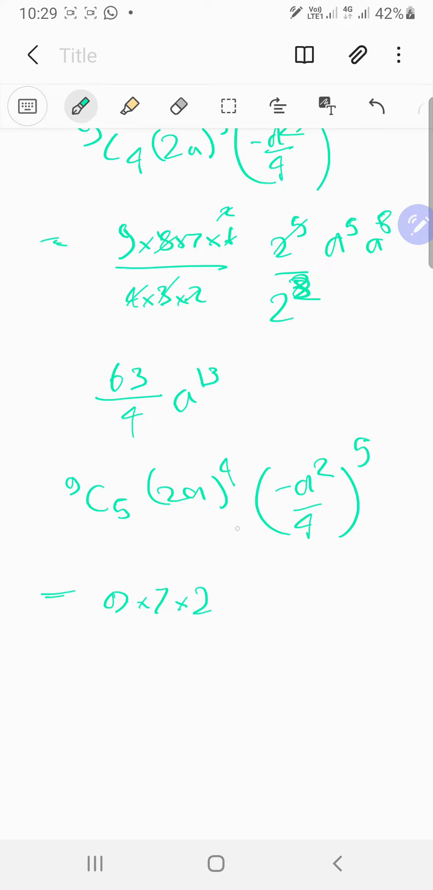
left_click_drag(238, 605, 284, 605)
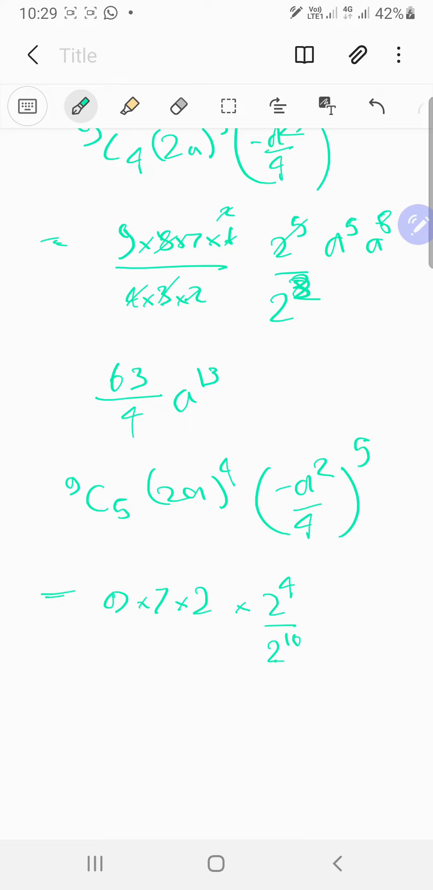
left_click_drag(329, 614, 369, 613)
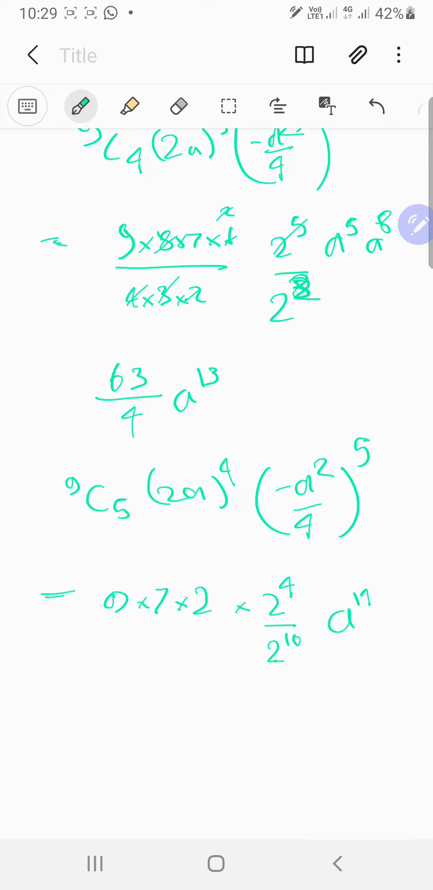
scroll("down", 3)
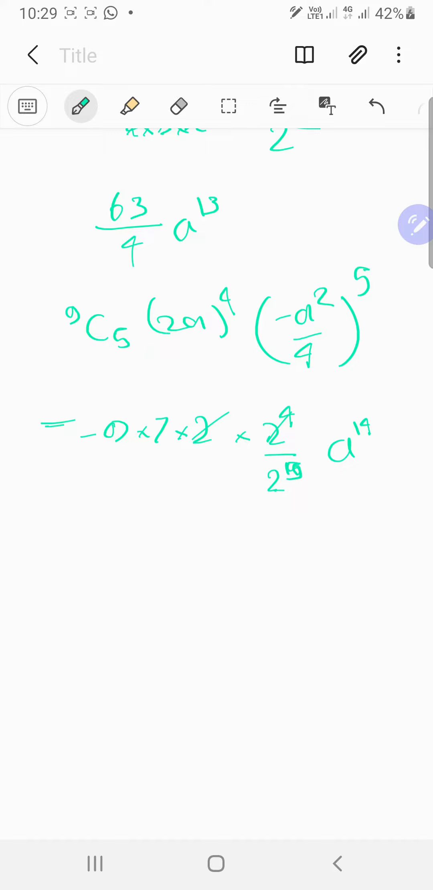
Write the final line = −63/32 a^14 for the second middle term
left_click_drag(46, 548, 130, 547)
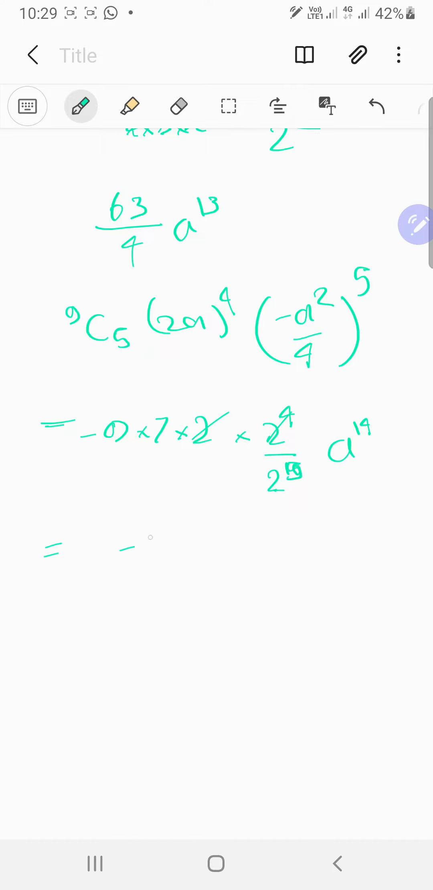
left_click_drag(148, 533, 159, 585)
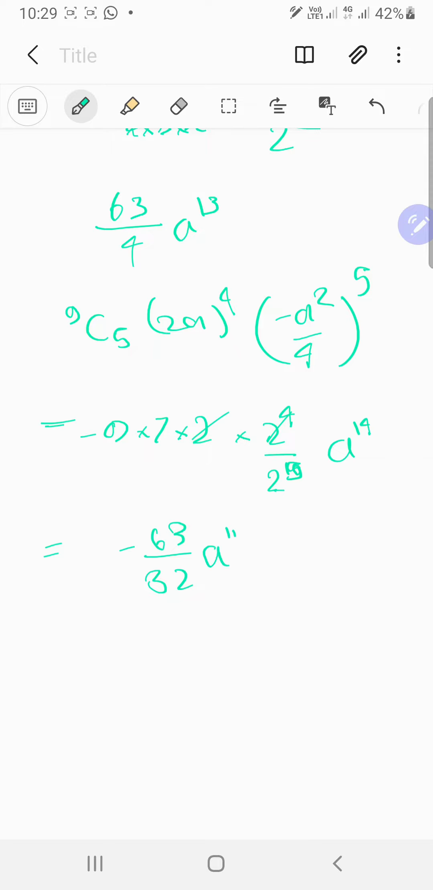
scroll("down", 3)
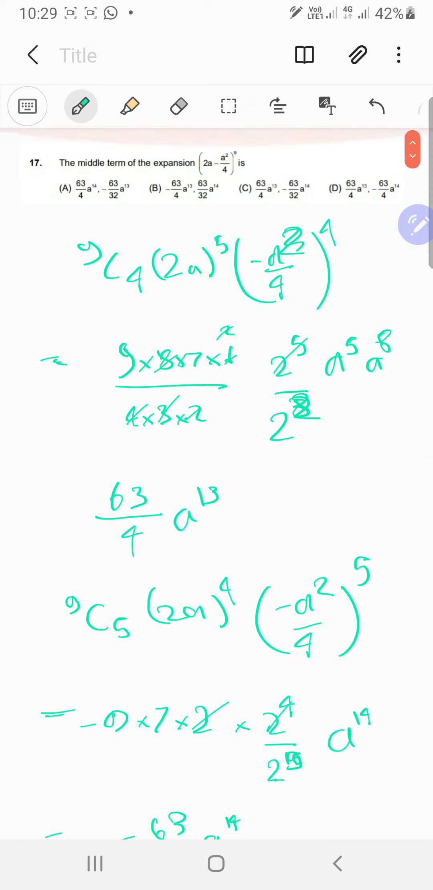